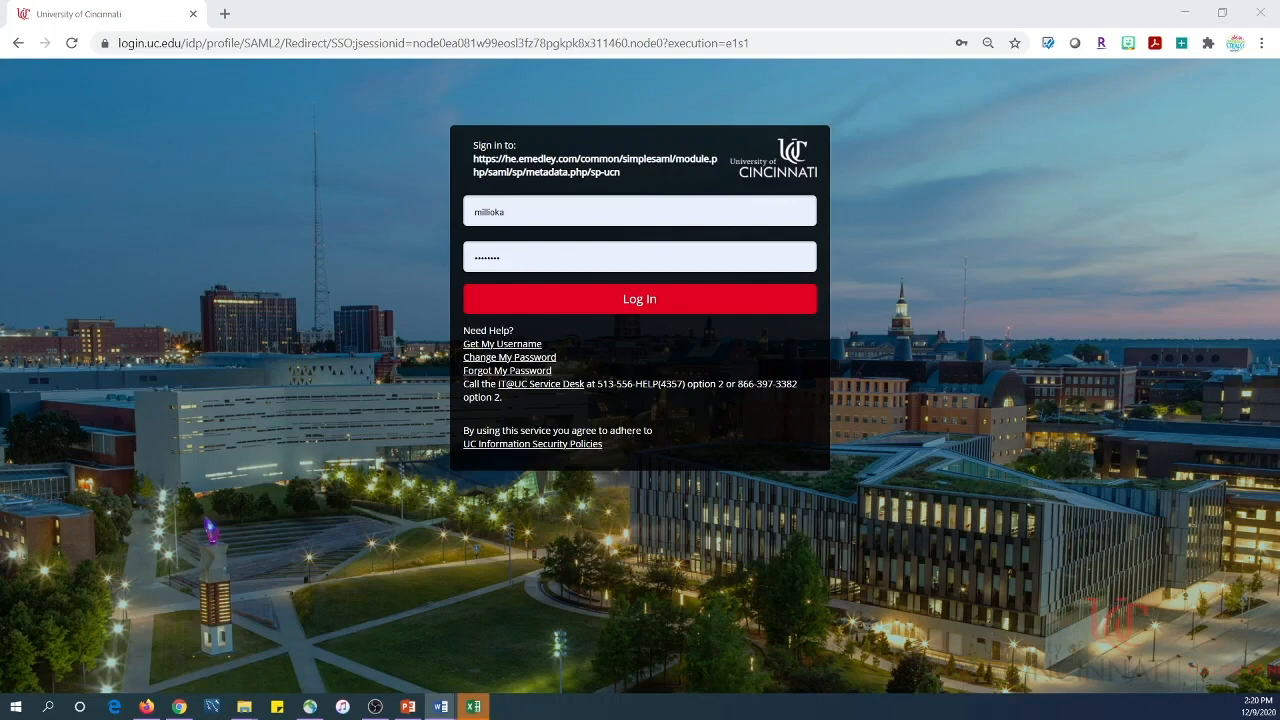
{"action": "mouse_move", "coordinate": [558, 304]}
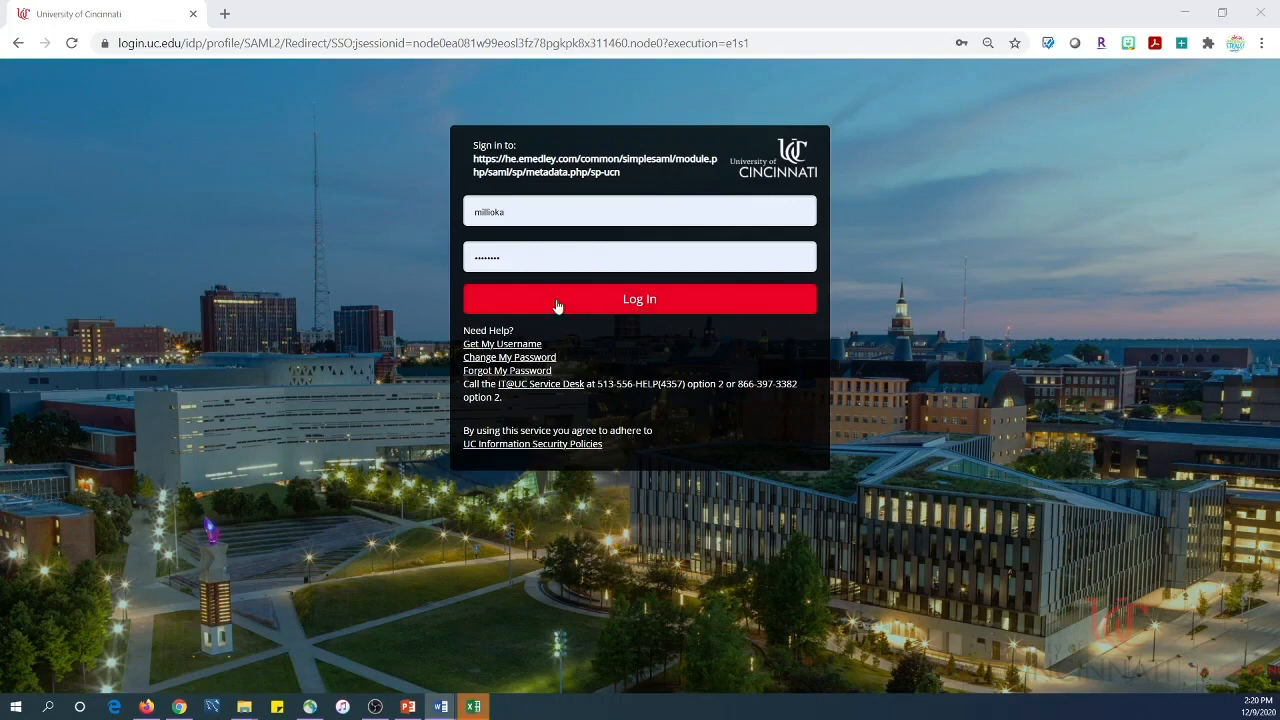
Submit the entered SSO credentials to sign in to eMedley
{"action": "left_click", "coordinate": [640, 298]}
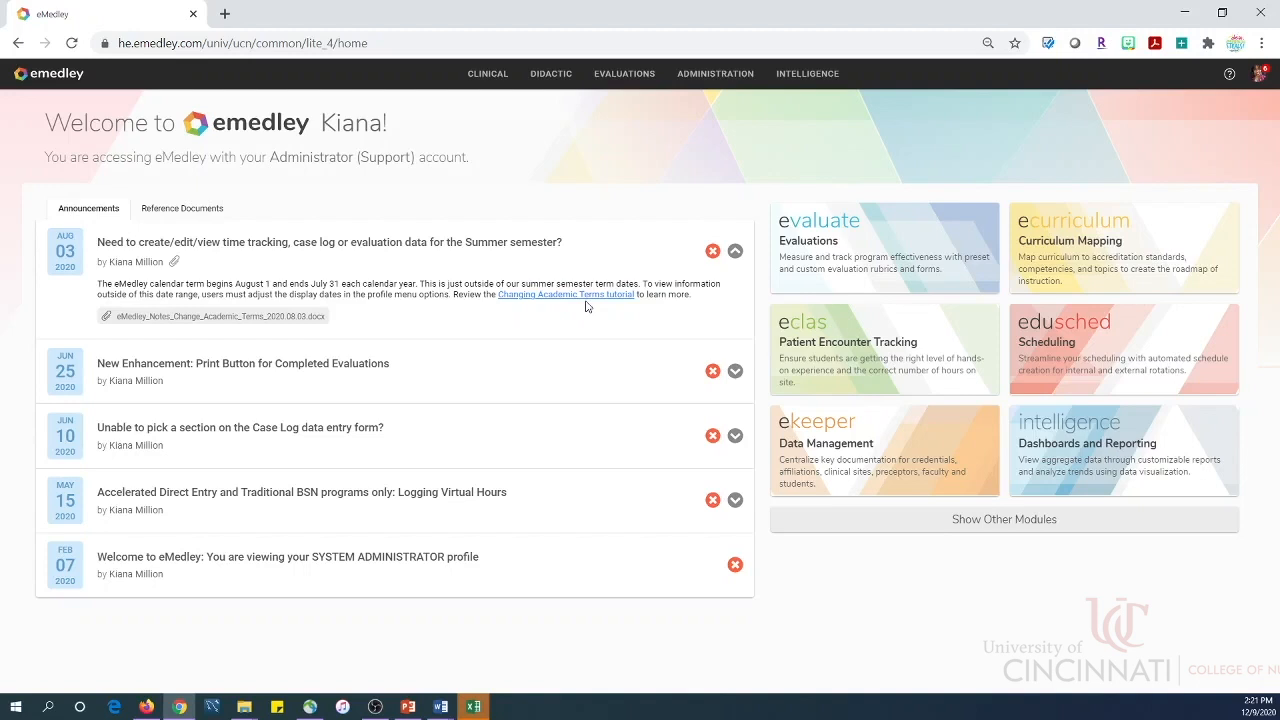
{"action": "mouse_move", "coordinate": [1232, 88]}
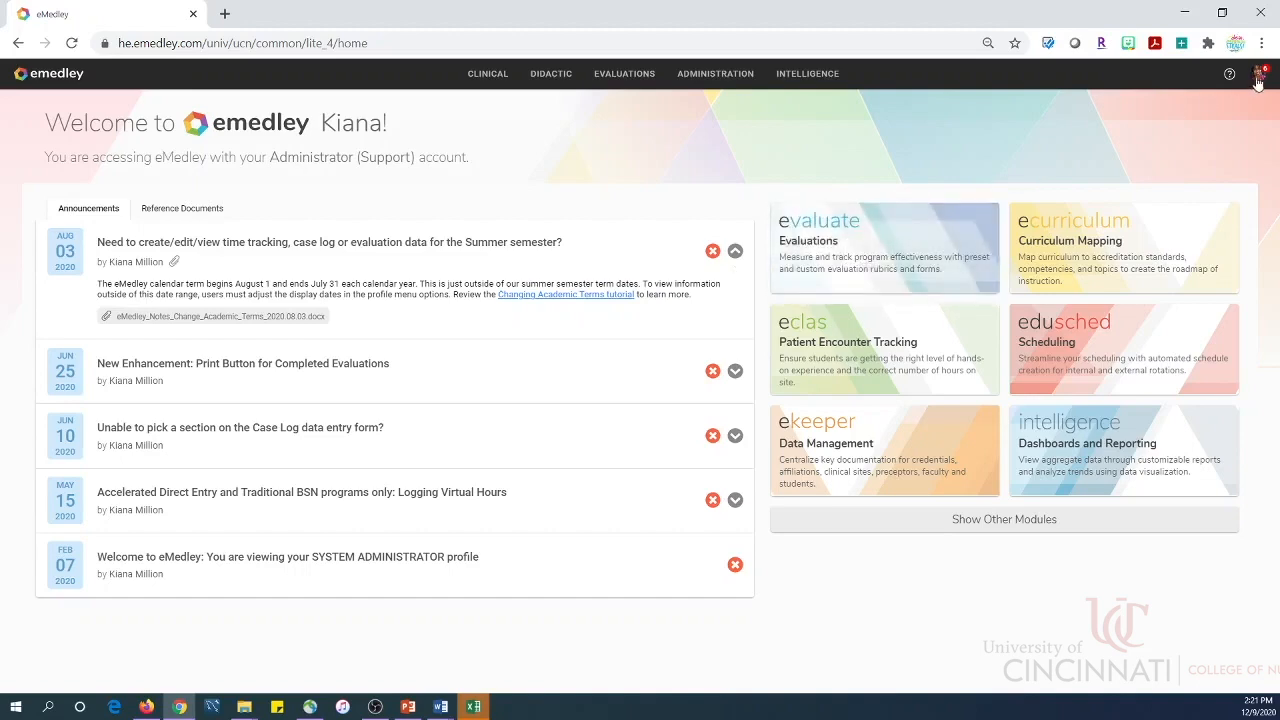
Switch the active eMedley role from Administrator to Preceptor via the profile menu
{"action": "left_click", "coordinate": [1260, 72]}
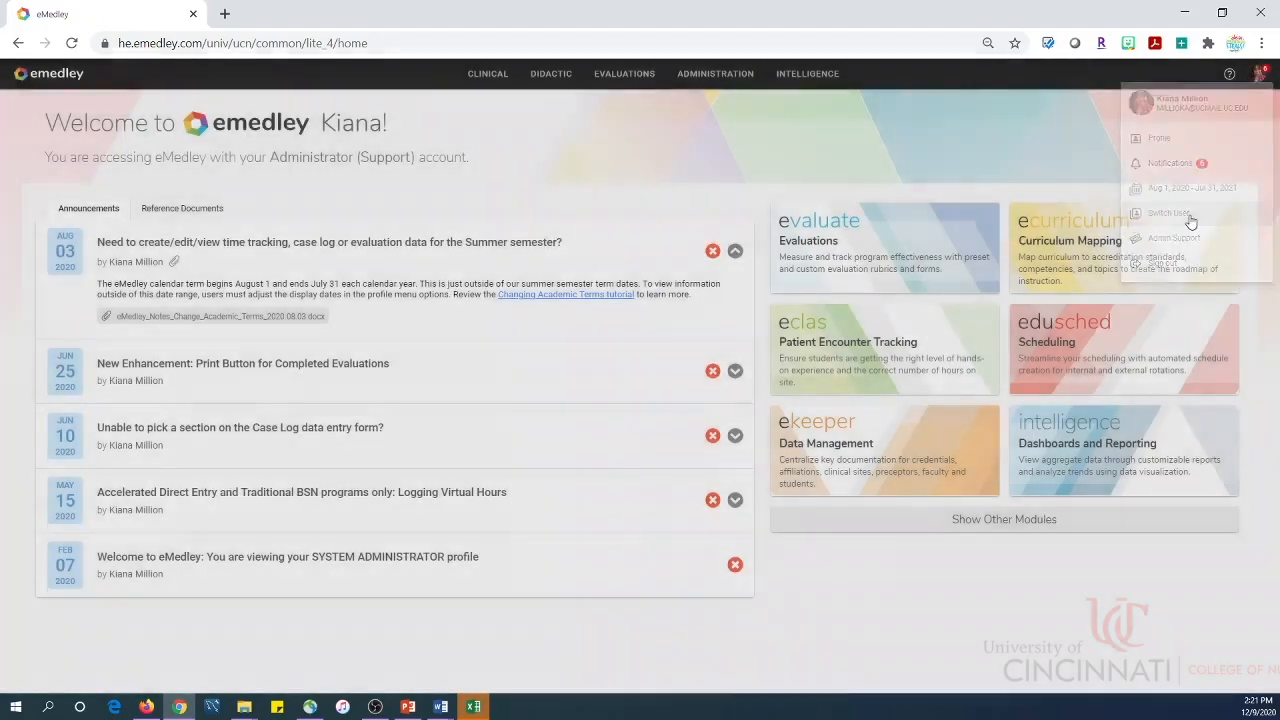
{"action": "left_click", "coordinate": [1168, 212]}
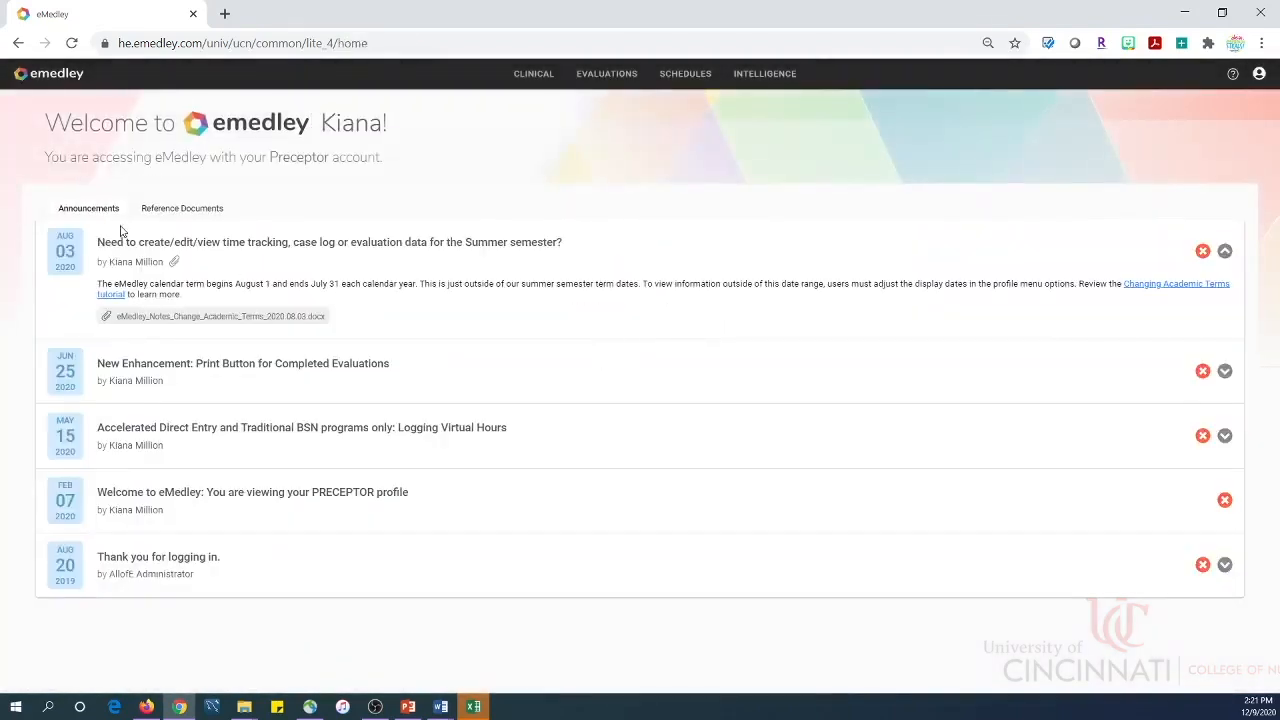
Highlight the 'accessing eMedley with your Preceptor account' notice on the home page
{"action": "double_click", "coordinate": [54, 156]}
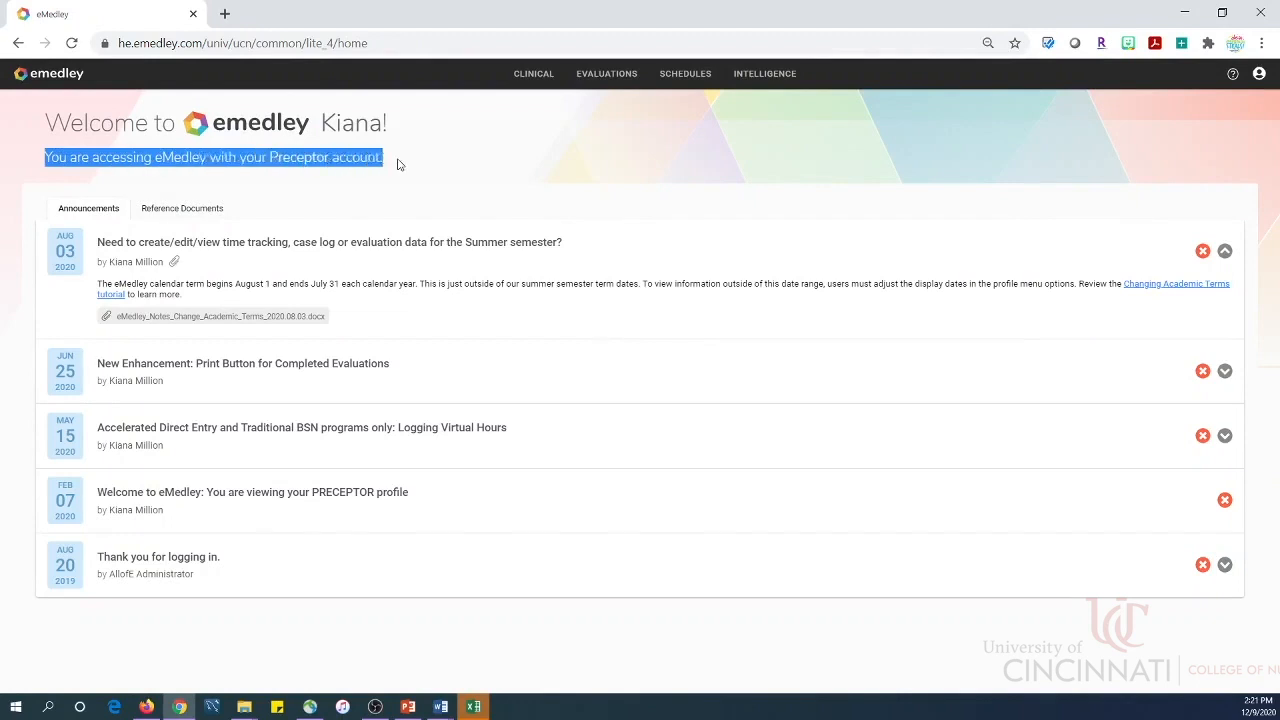
{"action": "mouse_move", "coordinate": [532, 164]}
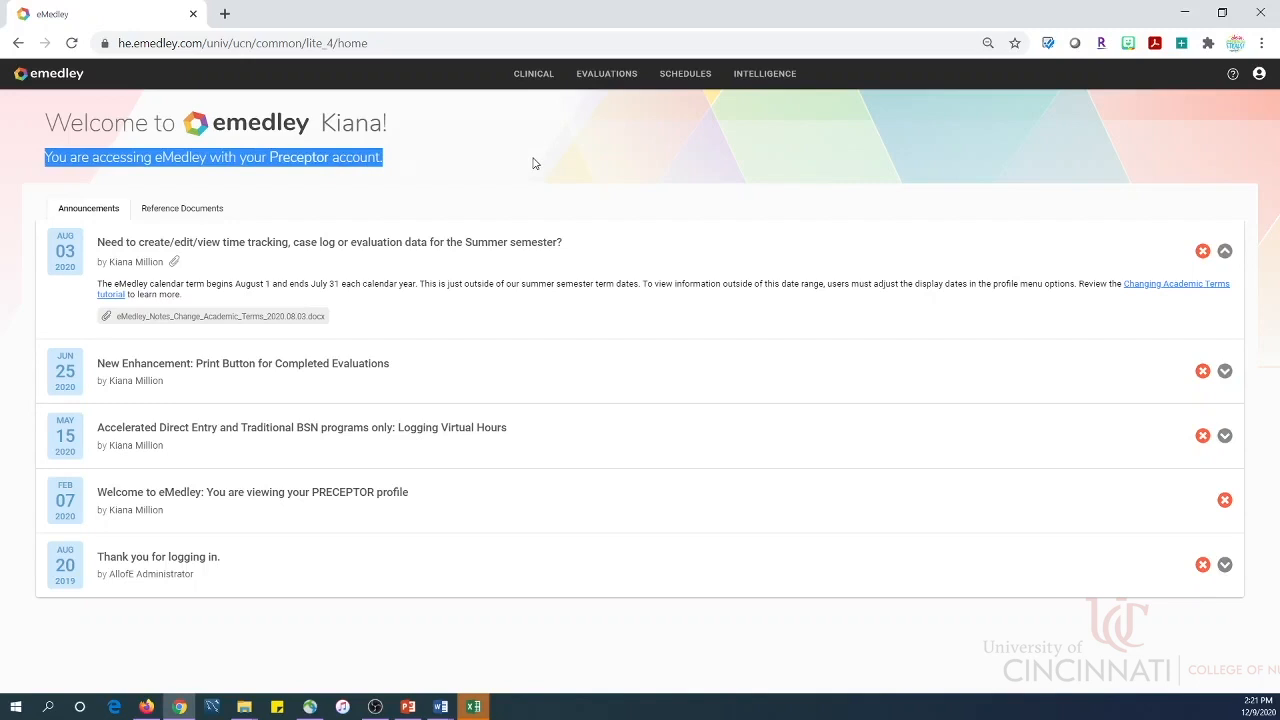
{"action": "mouse_move", "coordinate": [958, 144]}
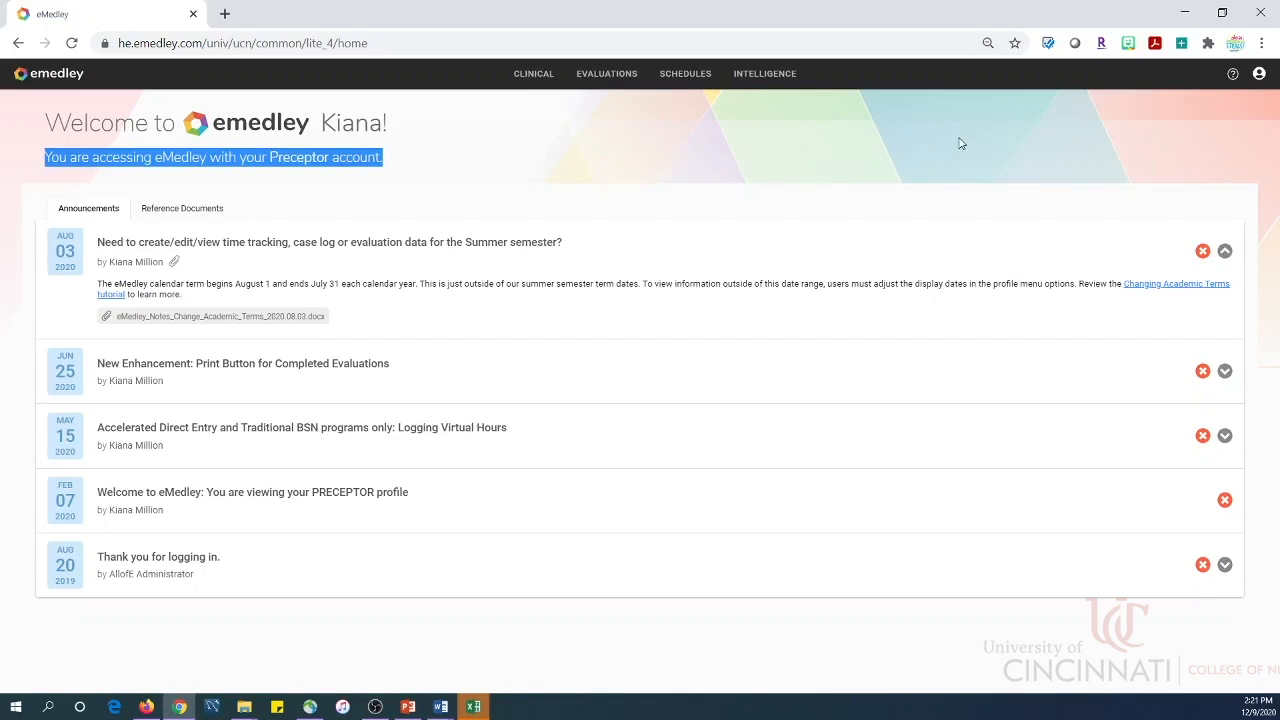
{"action": "mouse_move", "coordinate": [1240, 94]}
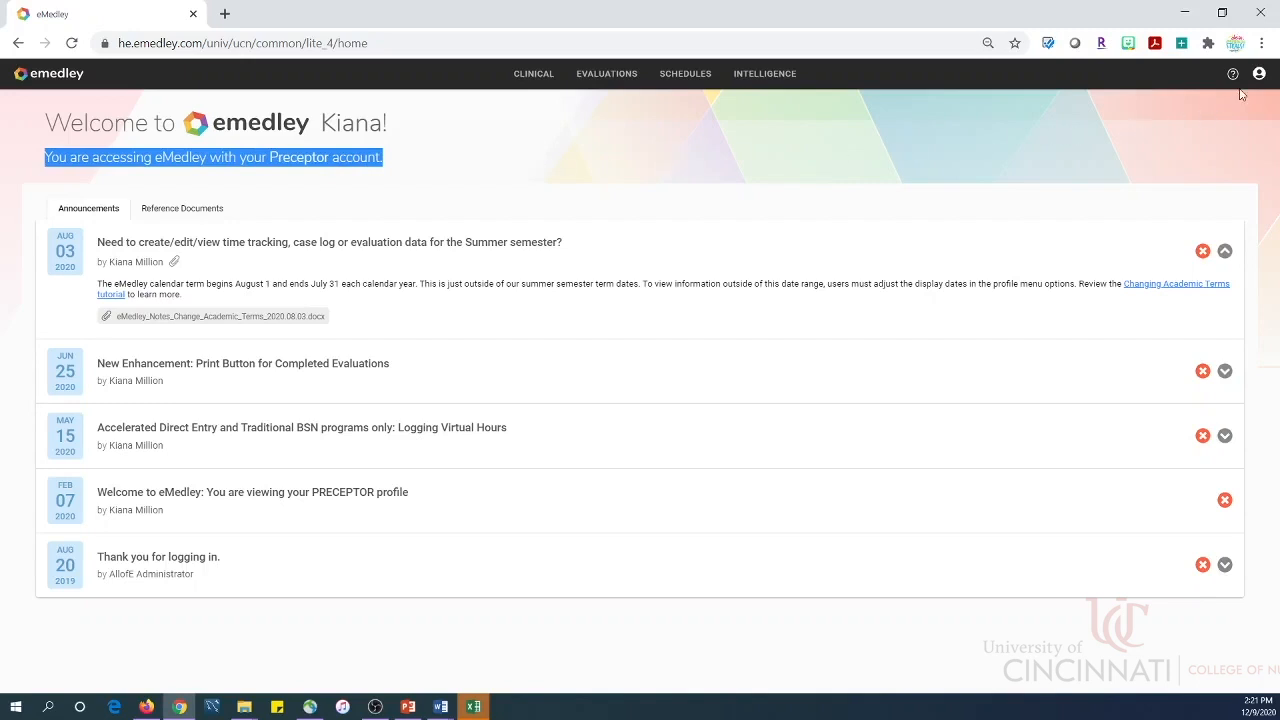
Switch the active role back to Administrator (Support) via the profile menu
{"action": "left_click", "coordinate": [1260, 72]}
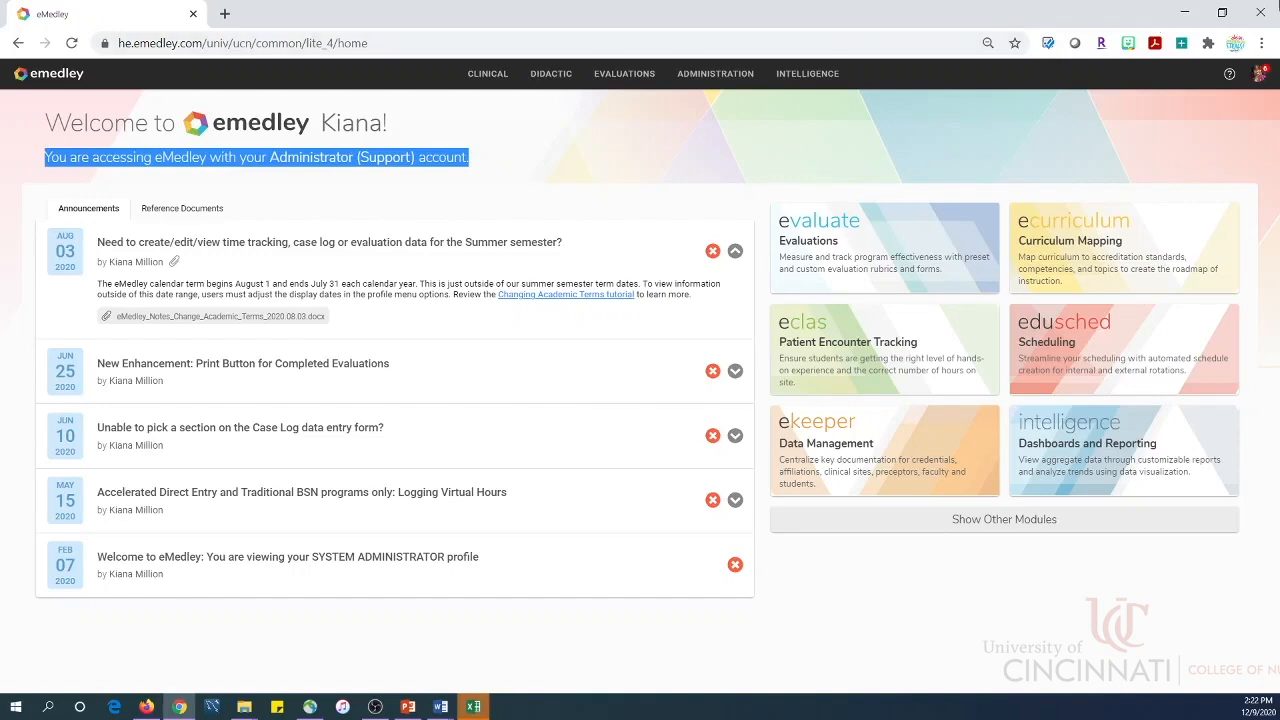
{"action": "left_click", "coordinate": [1260, 72]}
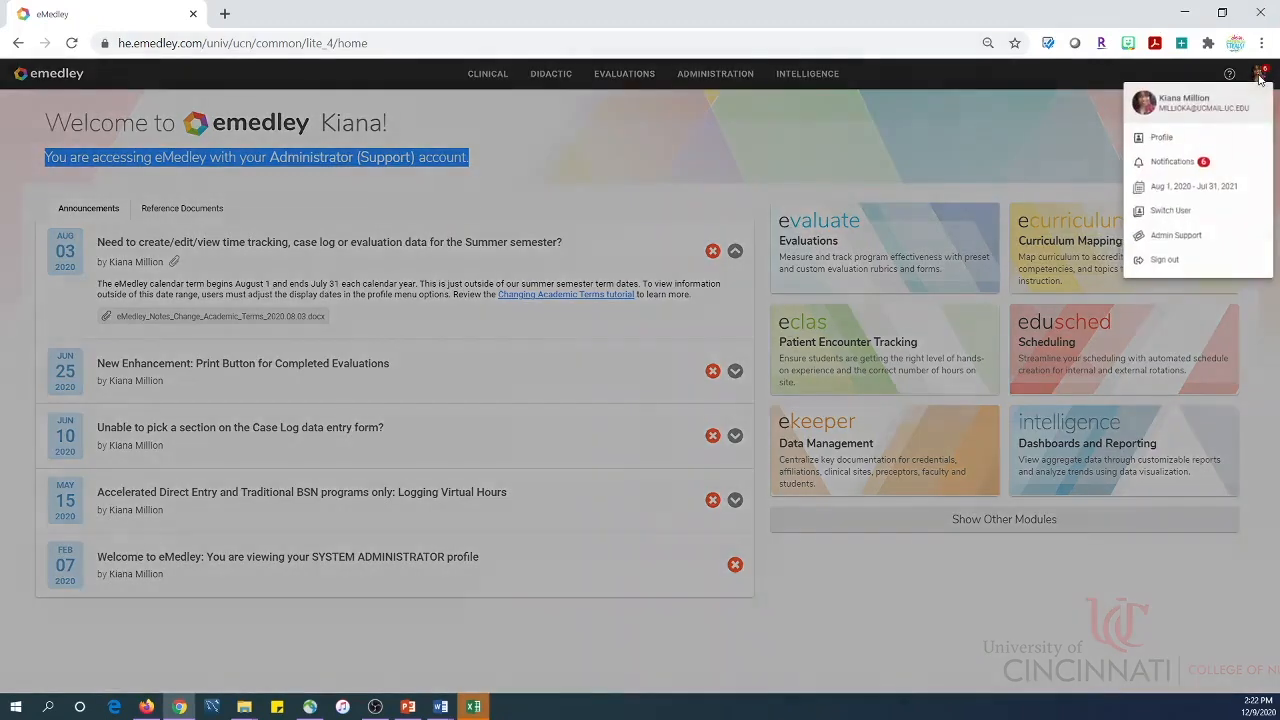
{"action": "mouse_move", "coordinate": [1192, 188]}
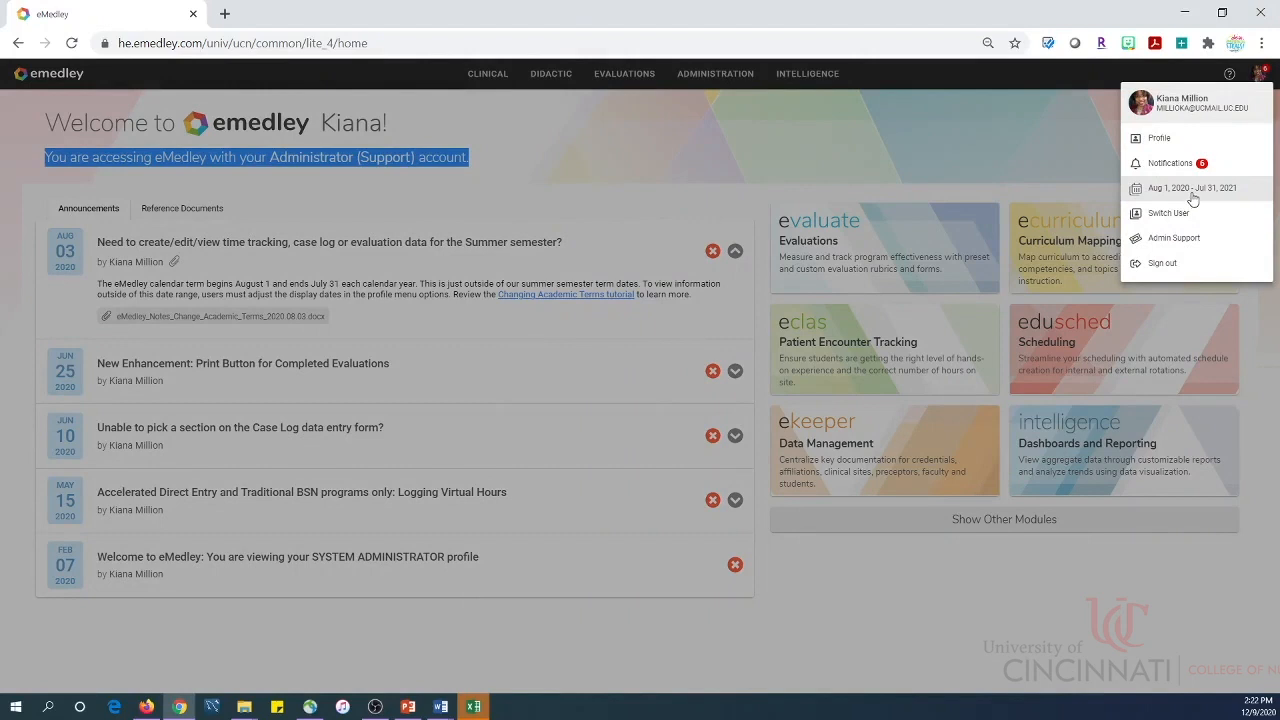
{"action": "mouse_move", "coordinate": [690, 162]}
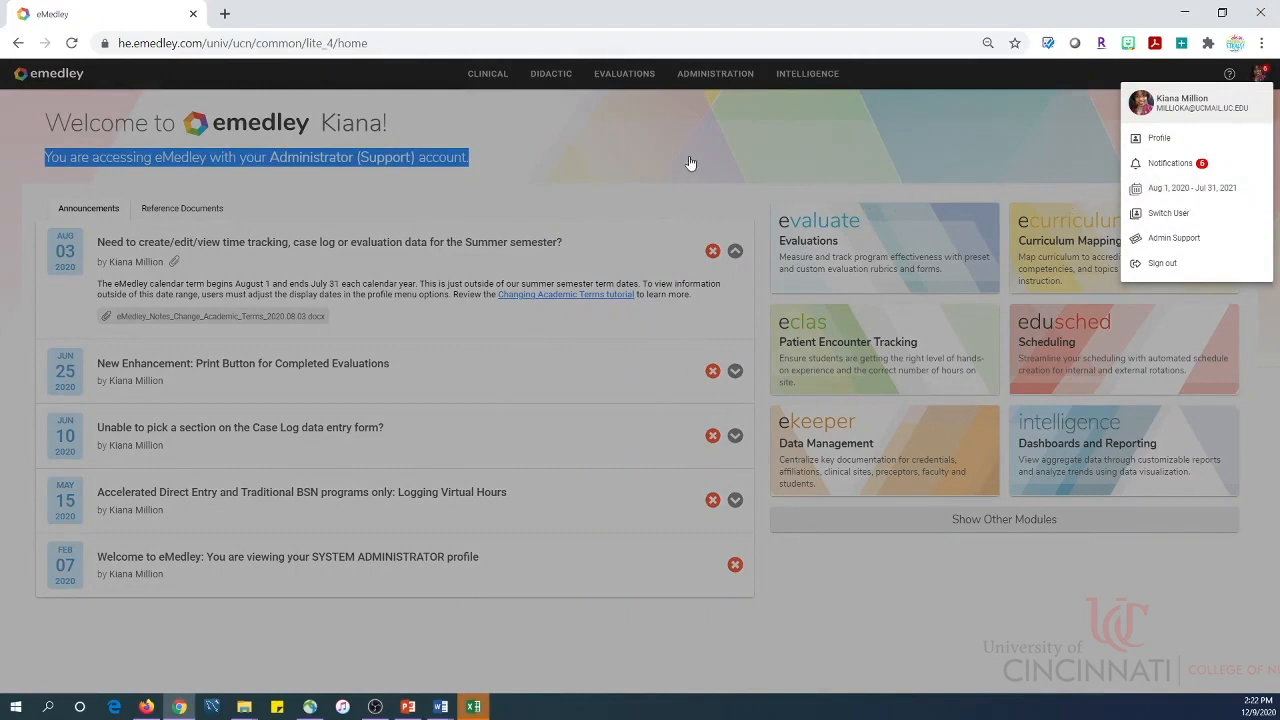
{"action": "mouse_move", "coordinate": [712, 164]}
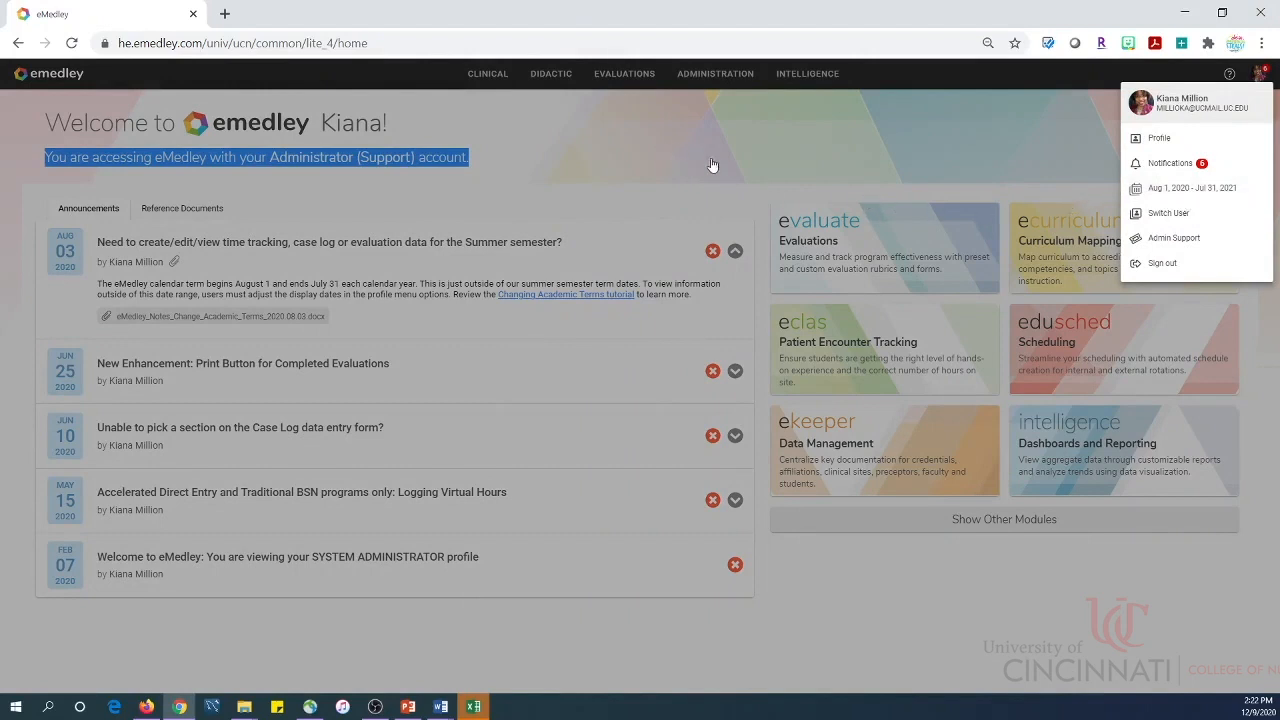
{"action": "left_click", "coordinate": [718, 164]}
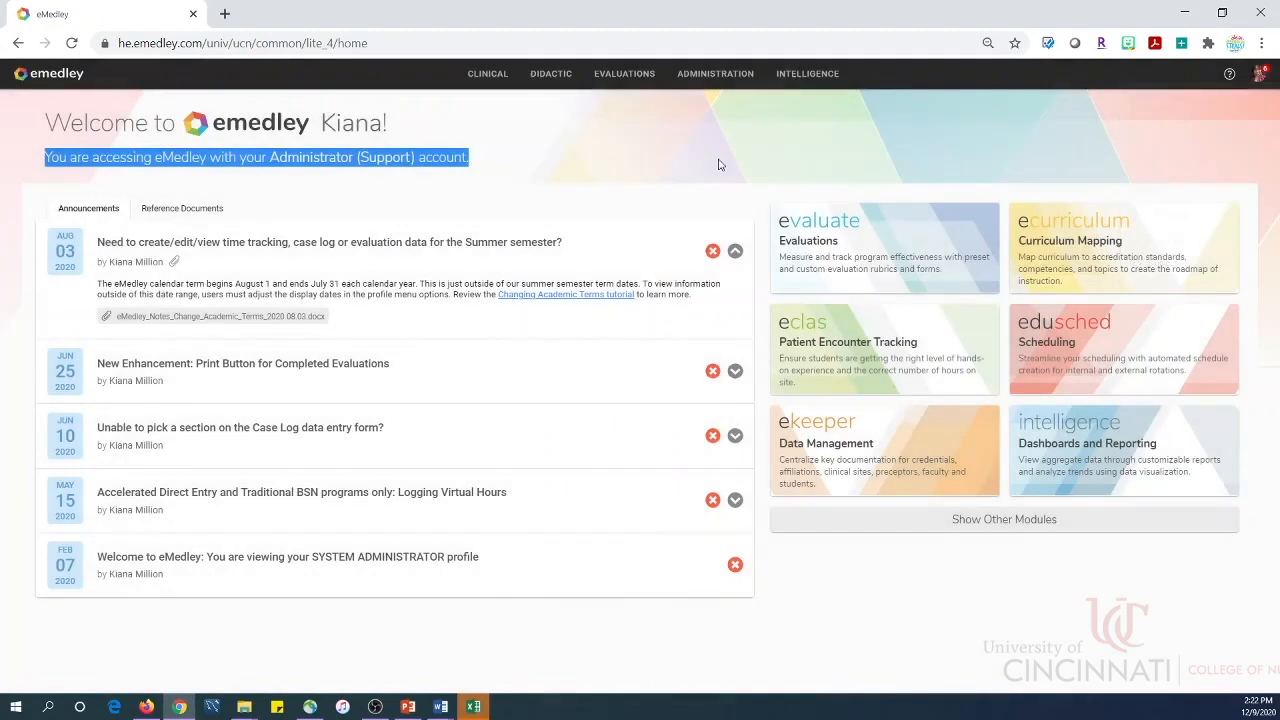